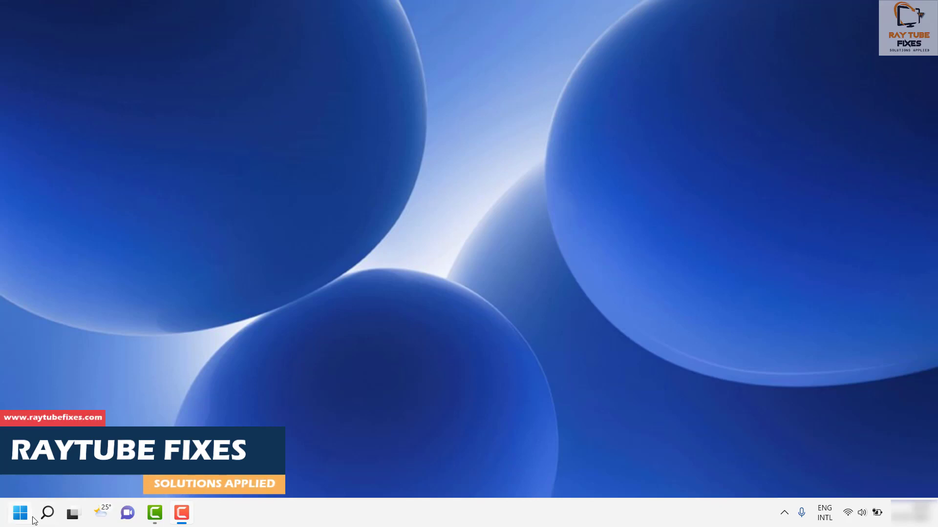
Launch the Settings app from the Start menu's pinned items.
{"action": "left_click", "coordinate": [20, 513]}
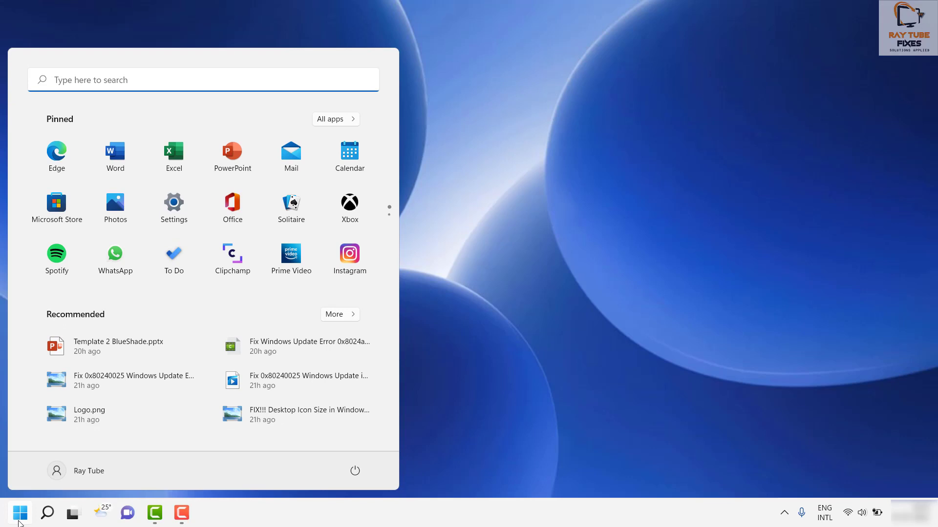
{"action": "mouse_move", "coordinate": [218, 310]}
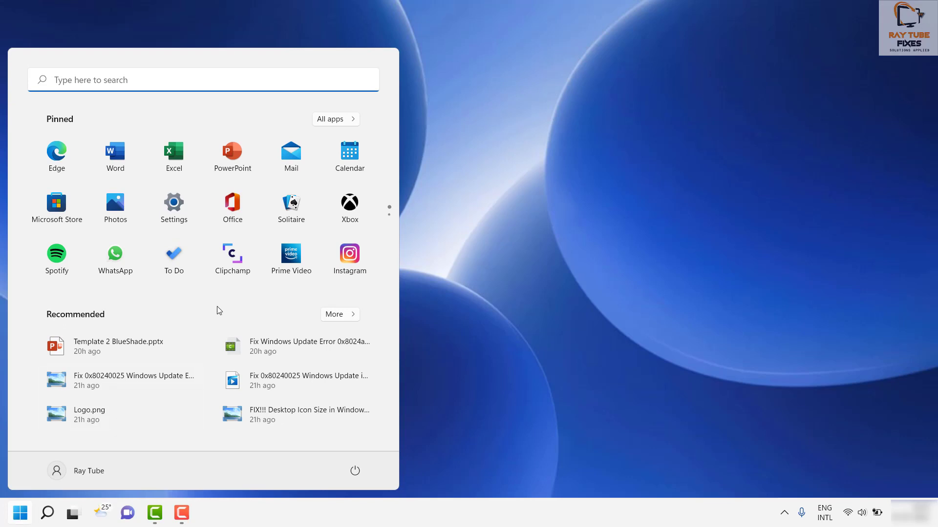
{"action": "left_click", "coordinate": [174, 207]}
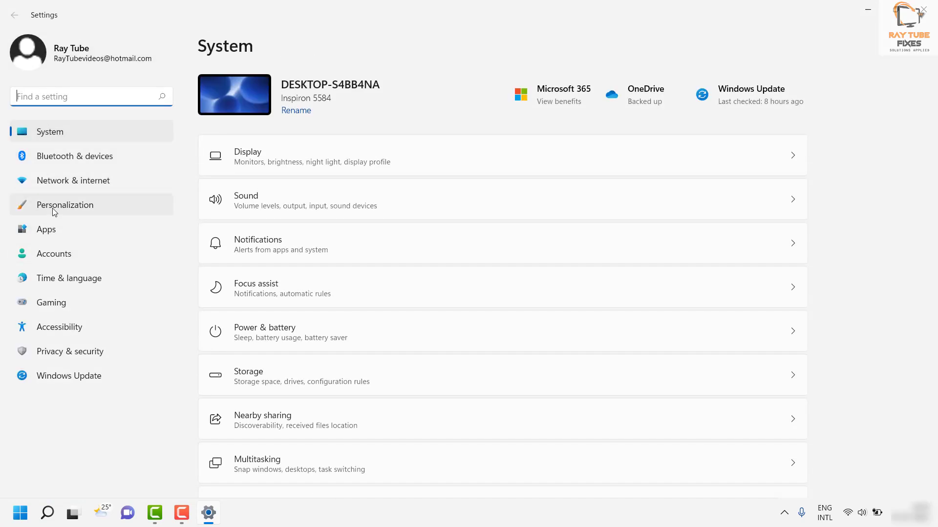
Go to Personalization and then its Colors page.
{"action": "left_click", "coordinate": [65, 204]}
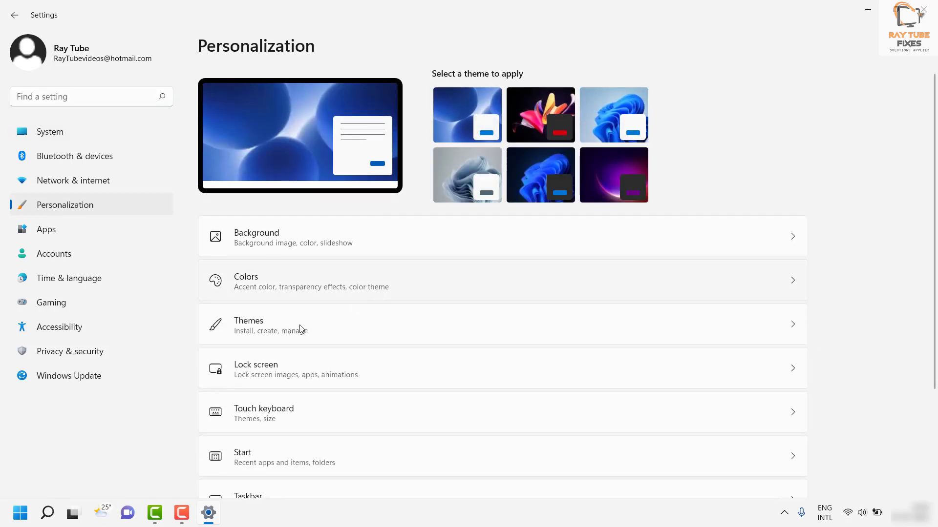
{"action": "left_click", "coordinate": [467, 114]}
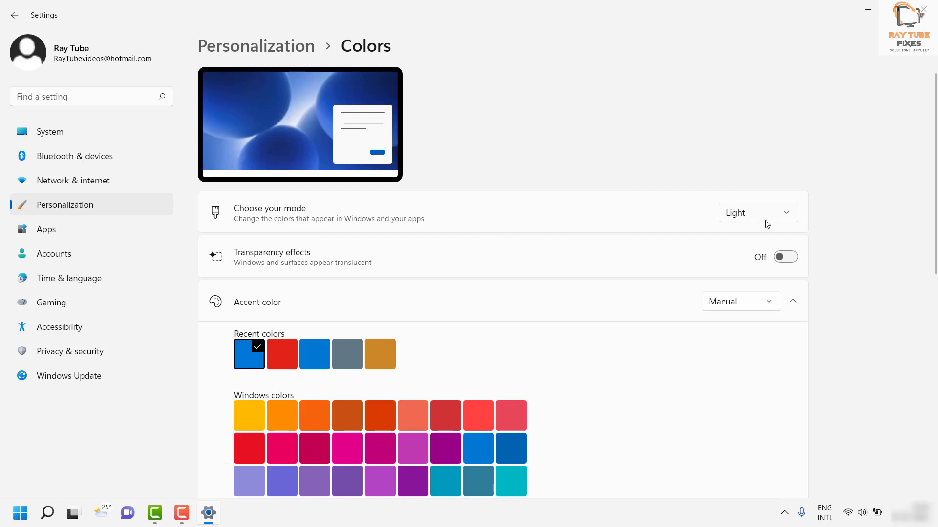
Set Choose your mode to Dark, then reopen the mode choices.
{"action": "left_click", "coordinate": [757, 212]}
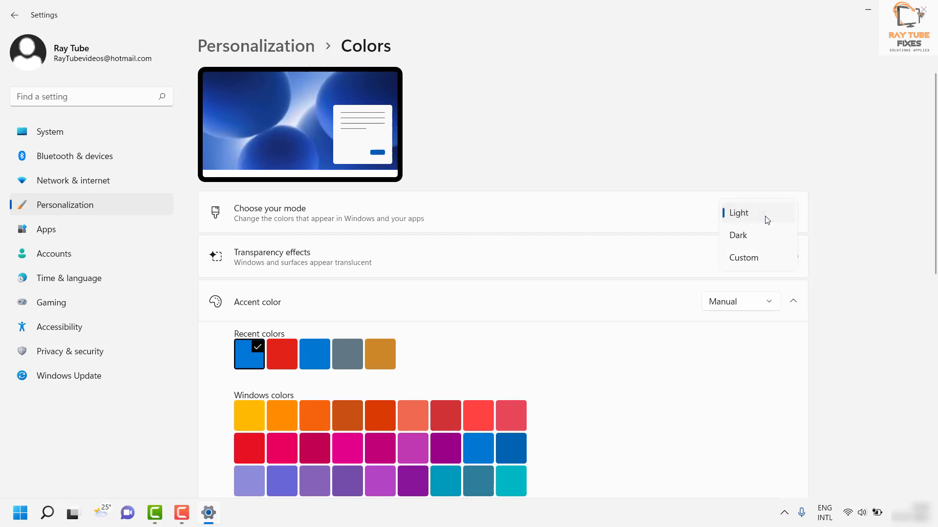
{"action": "mouse_move", "coordinate": [549, 229]}
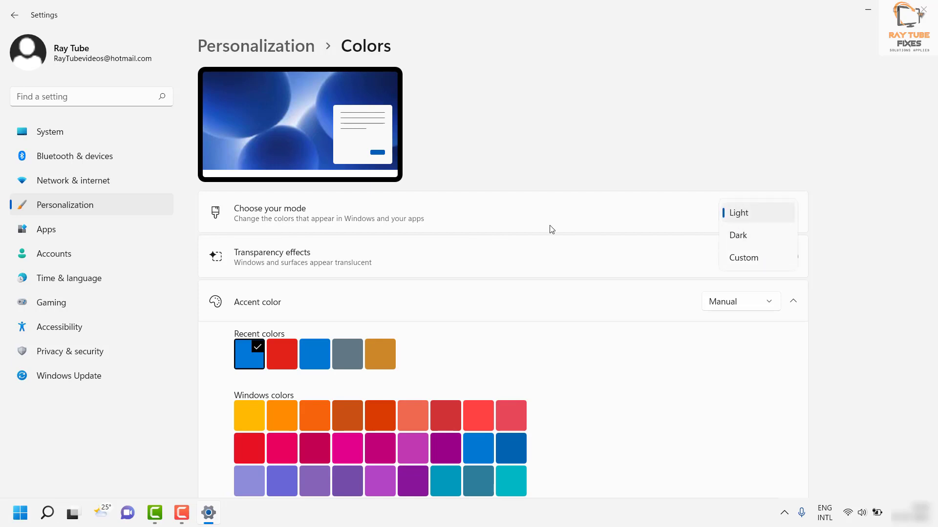
{"action": "mouse_move", "coordinate": [740, 242]}
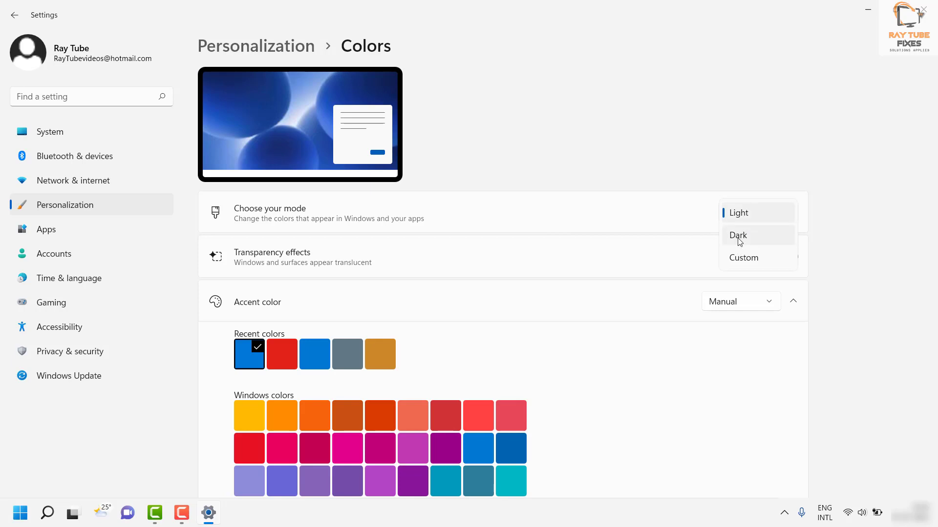
{"action": "left_click", "coordinate": [736, 235]}
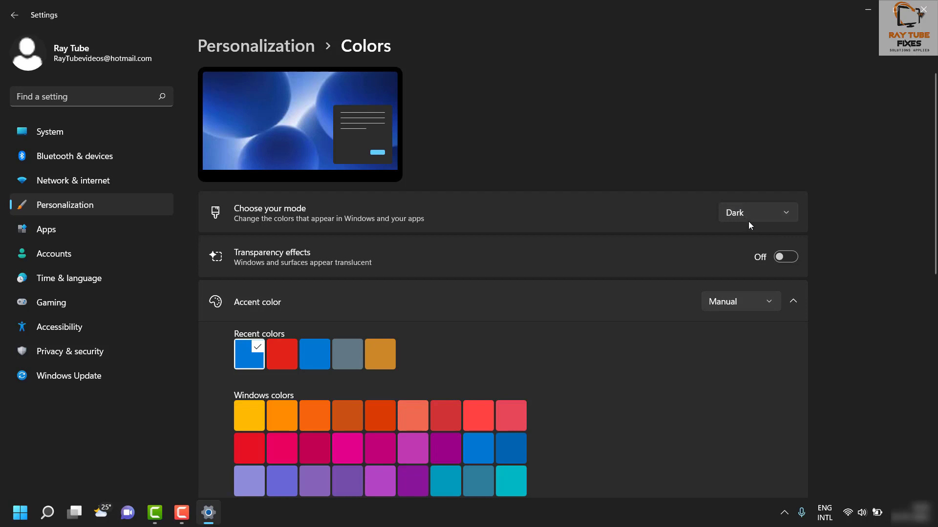
{"action": "left_click", "coordinate": [756, 212]}
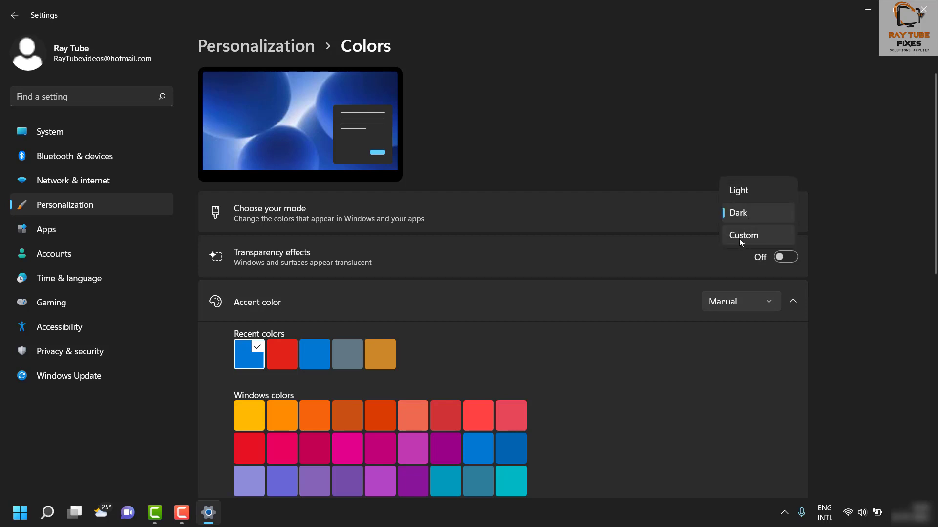
Choose Custom mode, keep Windows mode Dark and set the app mode to Light.
{"action": "left_click", "coordinate": [744, 235]}
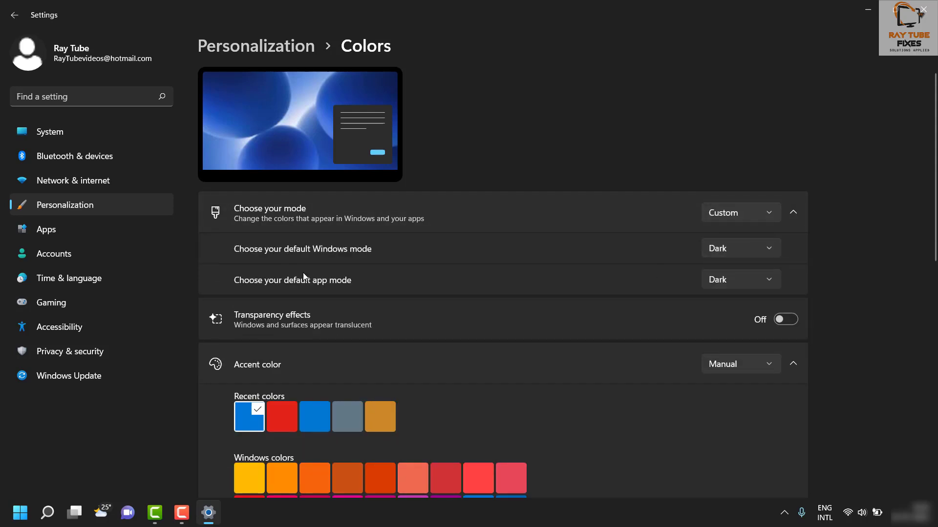
{"action": "mouse_move", "coordinate": [301, 275]}
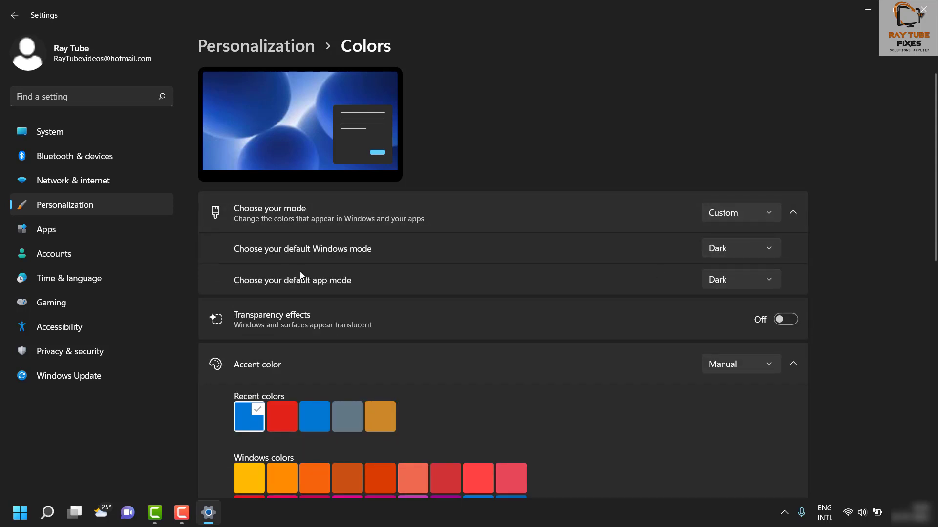
{"action": "mouse_move", "coordinate": [310, 269]}
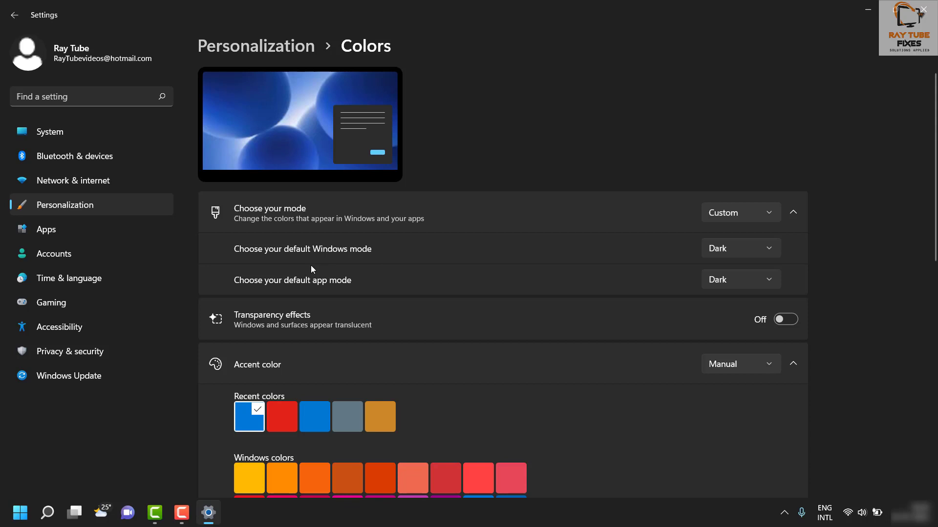
{"action": "mouse_move", "coordinate": [313, 306]}
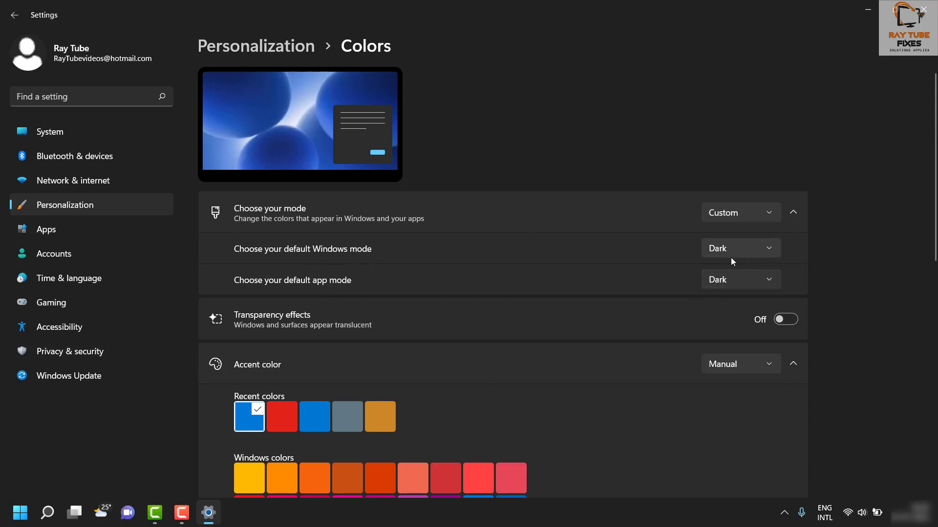
{"action": "left_click", "coordinate": [739, 248]}
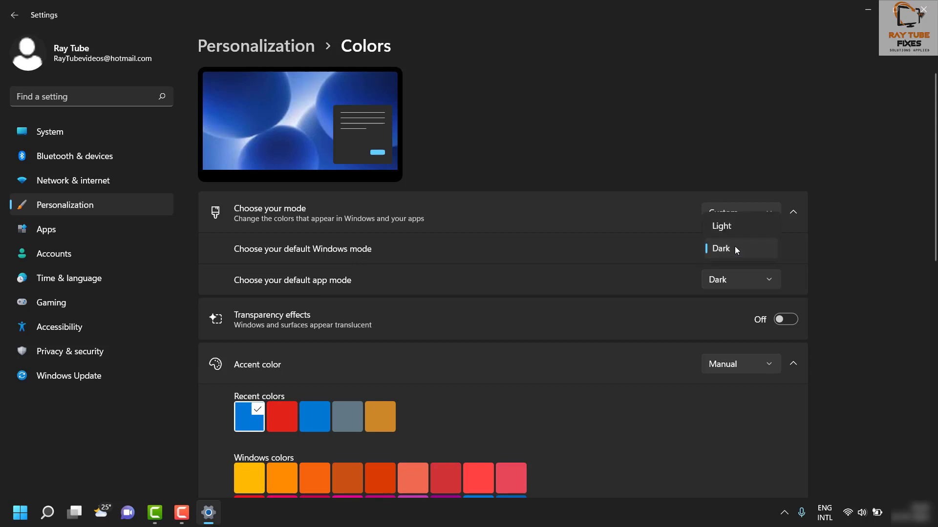
{"action": "left_click", "coordinate": [719, 249]}
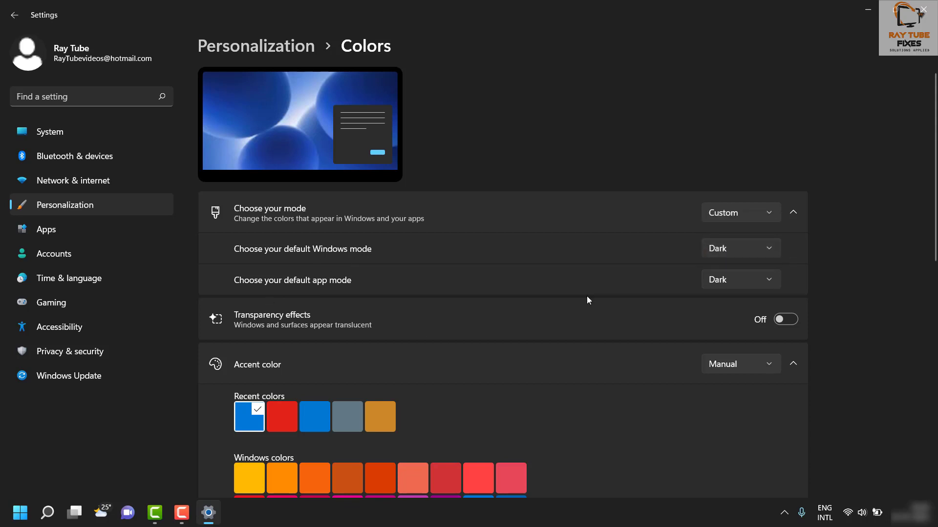
{"action": "left_click", "coordinate": [740, 247]}
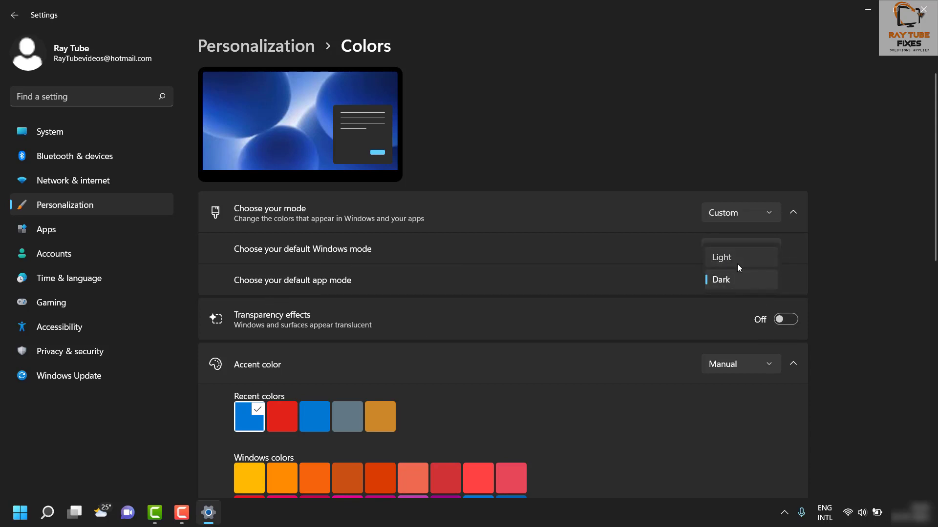
{"action": "left_click", "coordinate": [719, 280]}
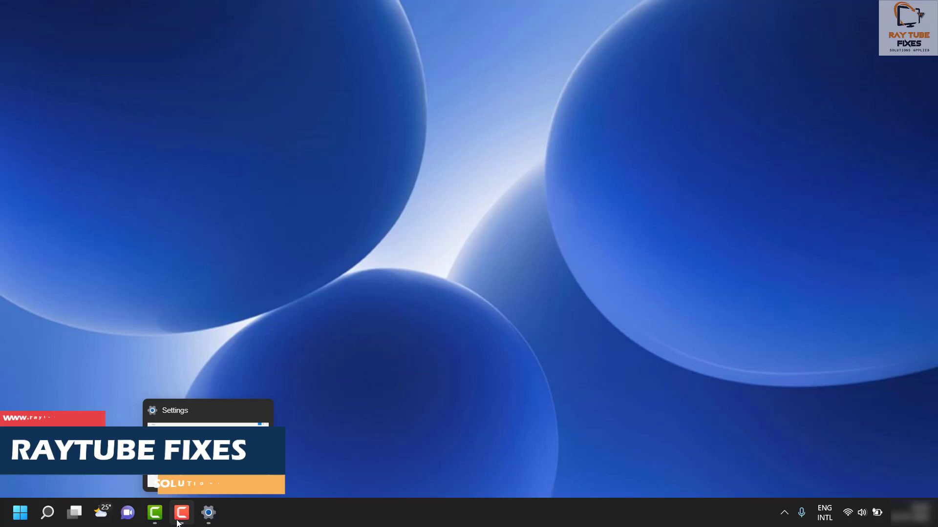
Restore Settings, set app mode to Dark and Windows mode to Light.
{"action": "left_click", "coordinate": [208, 513]}
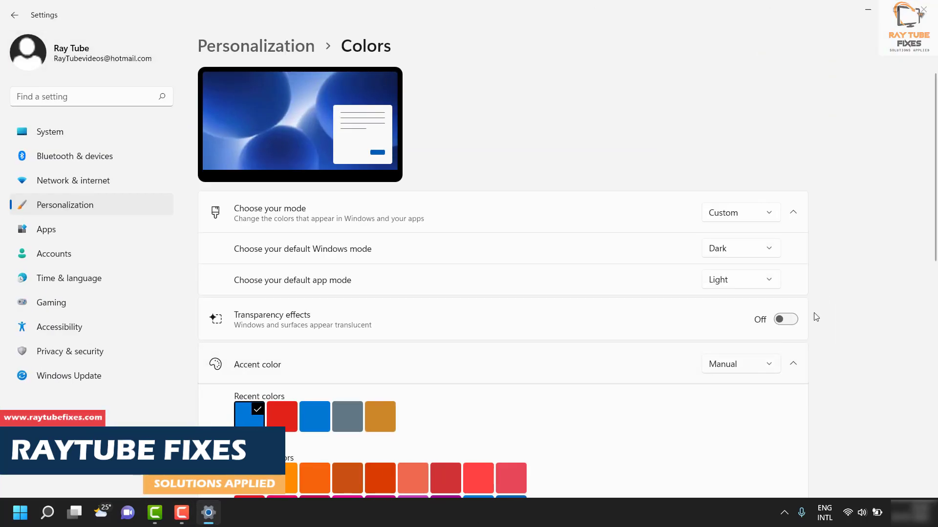
{"action": "left_click", "coordinate": [740, 279]}
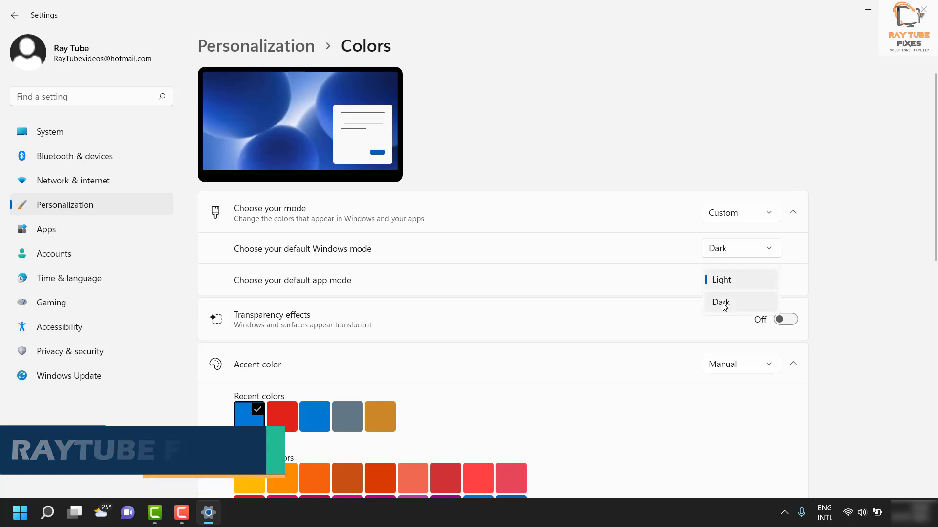
{"action": "left_click", "coordinate": [721, 302]}
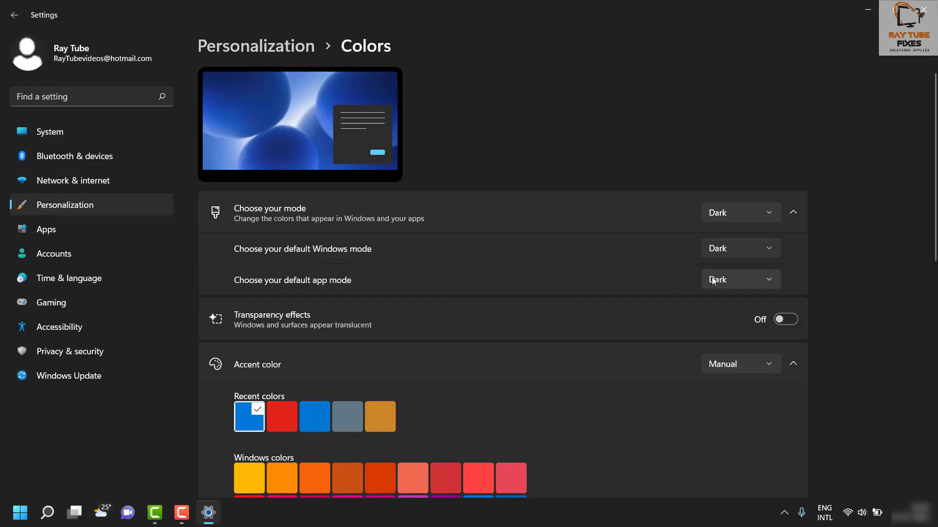
{"action": "left_click", "coordinate": [739, 212]}
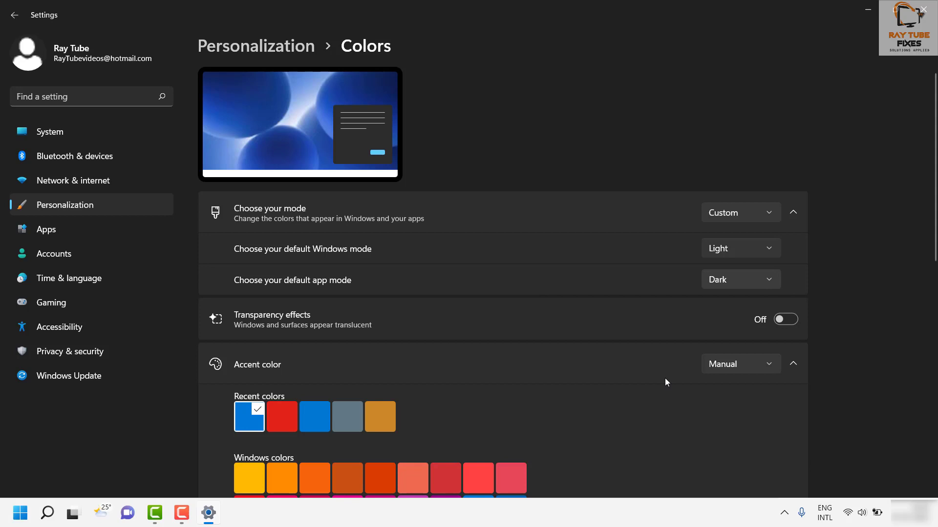
Set the overall mode back to Dark and minimize Settings to the desktop.
{"action": "left_click", "coordinate": [740, 212]}
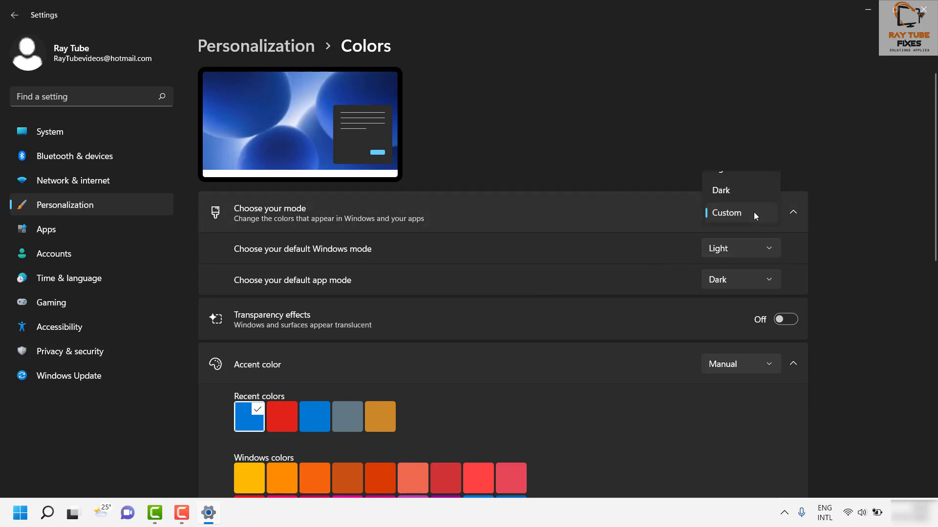
{"action": "left_click", "coordinate": [720, 190]}
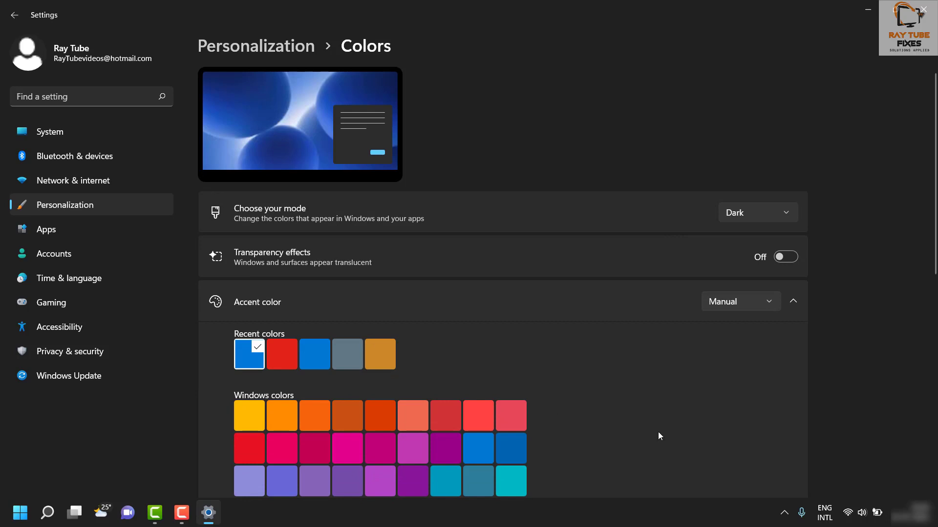
{"action": "mouse_move", "coordinate": [574, 452]}
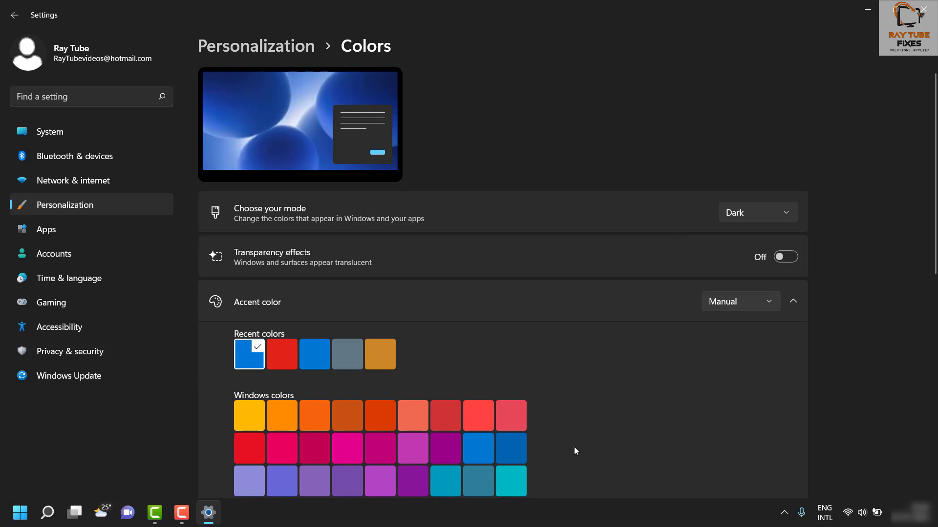
{"action": "mouse_move", "coordinate": [925, 7]}
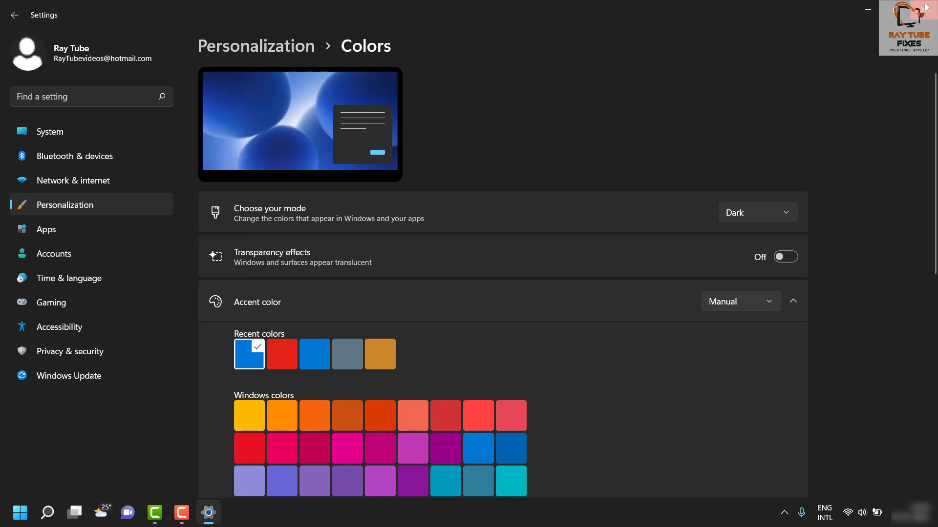
{"action": "mouse_move", "coordinate": [786, 140]}
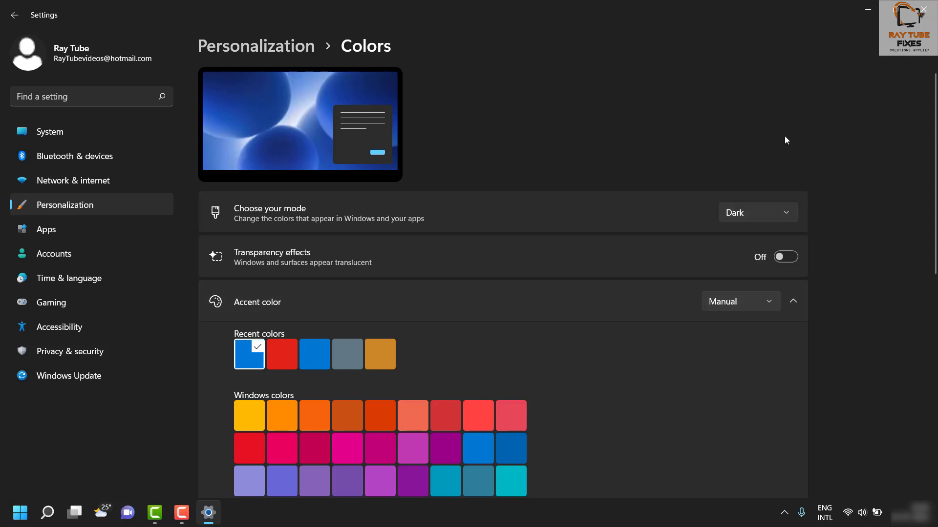
{"action": "left_click", "coordinate": [895, 10]}
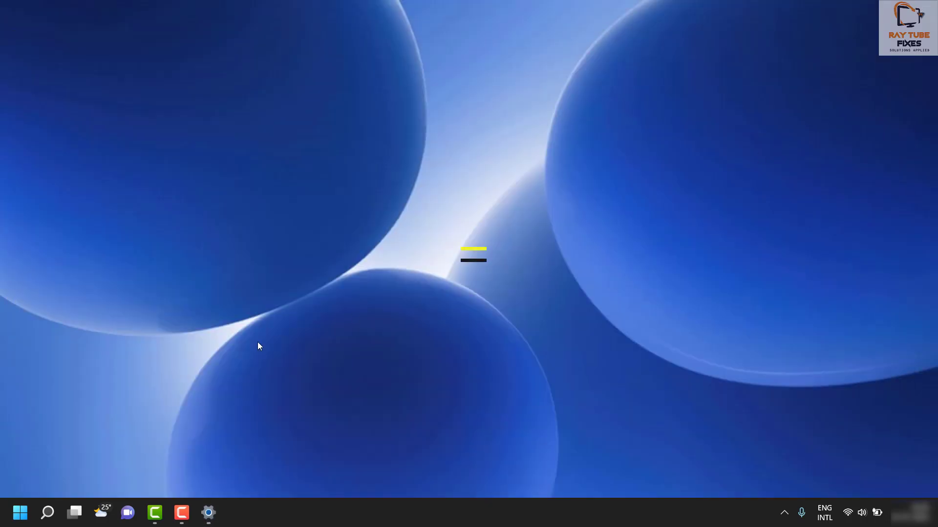